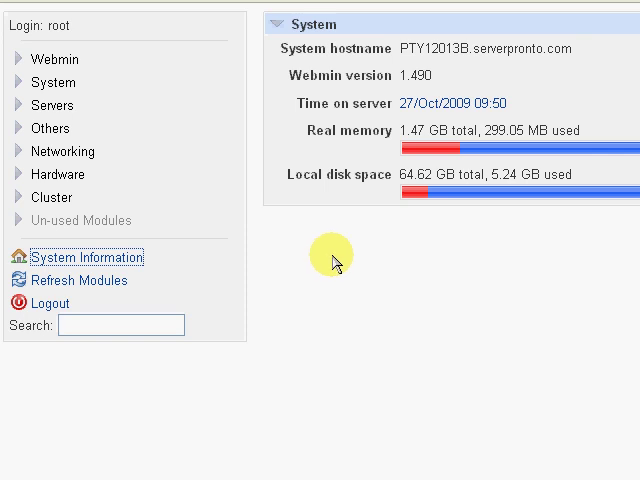
Switch to the Namecheap DNS records page for getjpsinfo.com.
{"action": "left_click", "coordinate": [88, 256]}
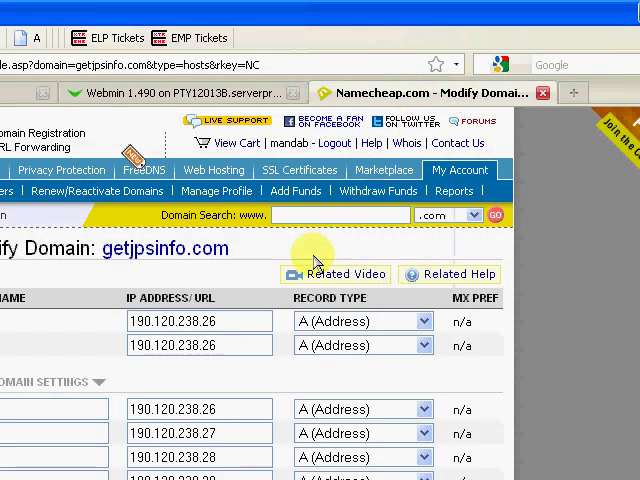
{"action": "scroll", "scroll_direction": "down", "scroll_amount": 3}
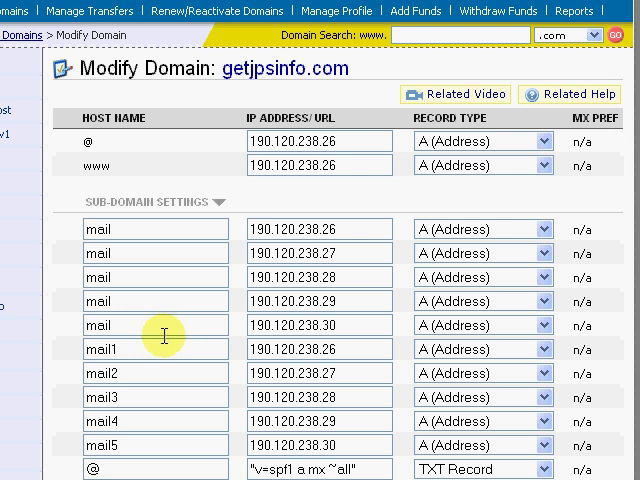
{"action": "scroll", "scroll_direction": "down", "scroll_amount": 3}
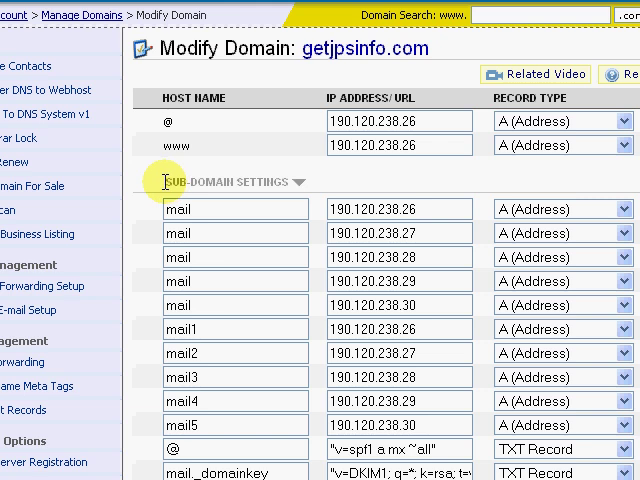
{"action": "scroll", "scroll_direction": "up", "scroll_amount": 3}
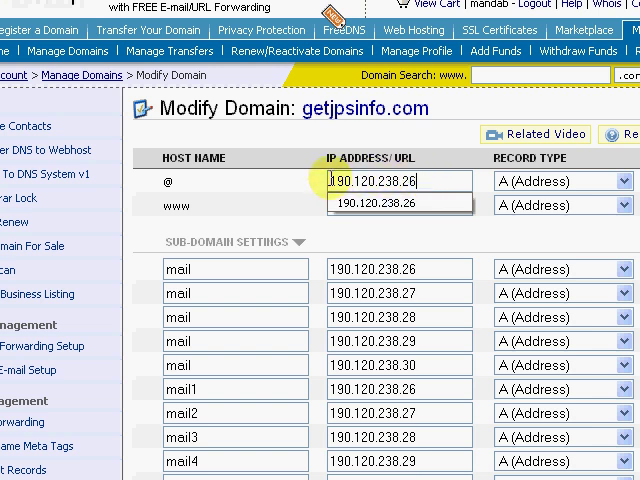
{"action": "scroll", "scroll_direction": "down", "scroll_amount": 3}
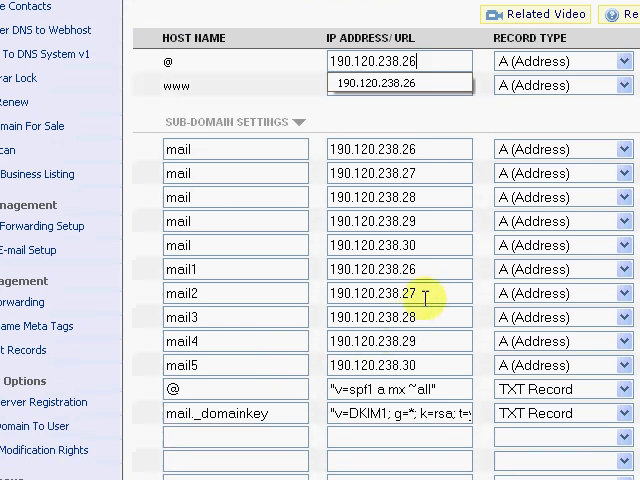
{"action": "mouse_move", "coordinate": [298, 290]}
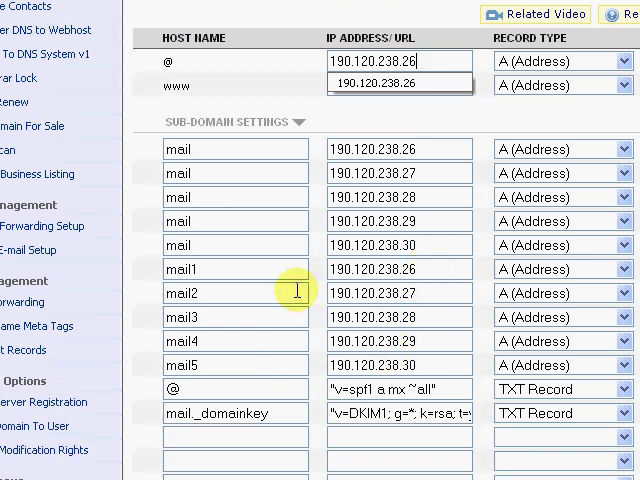
{"action": "scroll", "scroll_direction": "up", "scroll_amount": 3}
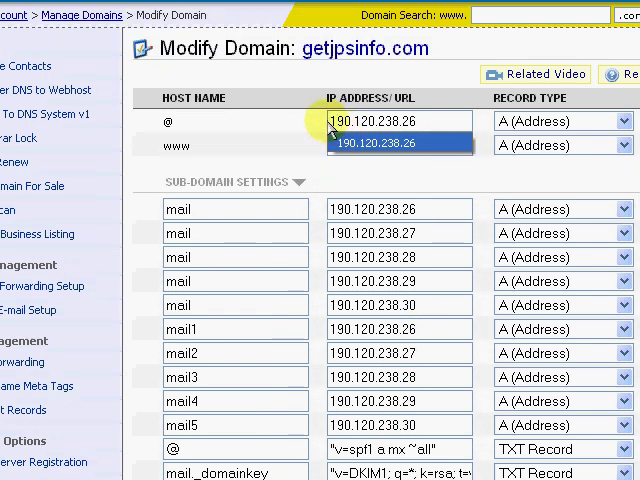
{"action": "scroll", "scroll_direction": "up", "scroll_amount": 3}
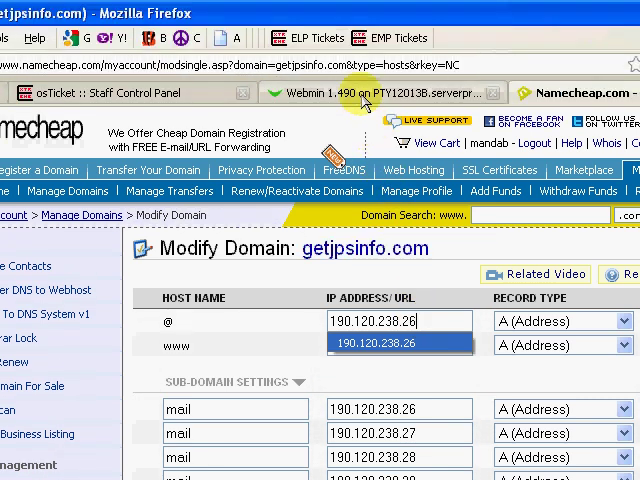
Return to Webmin and bring up the Users and Groups module listing system accounts.
{"action": "left_click", "coordinate": [390, 92]}
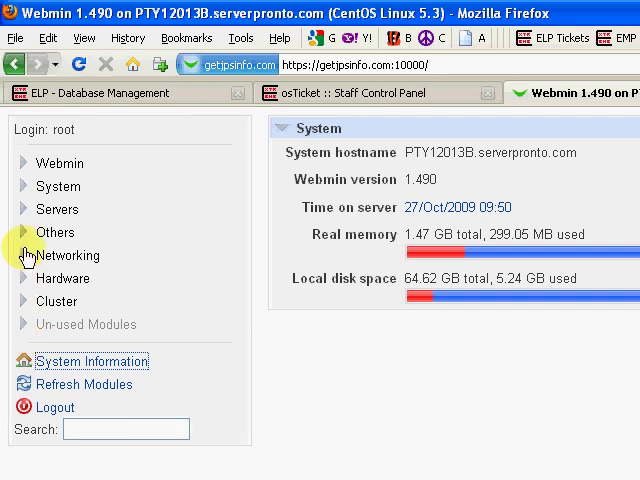
{"action": "mouse_move", "coordinate": [24, 196]}
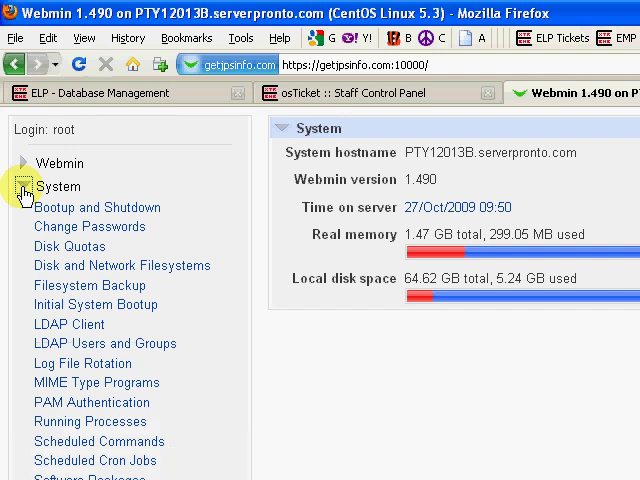
{"action": "scroll", "scroll_direction": "down", "scroll_amount": 3}
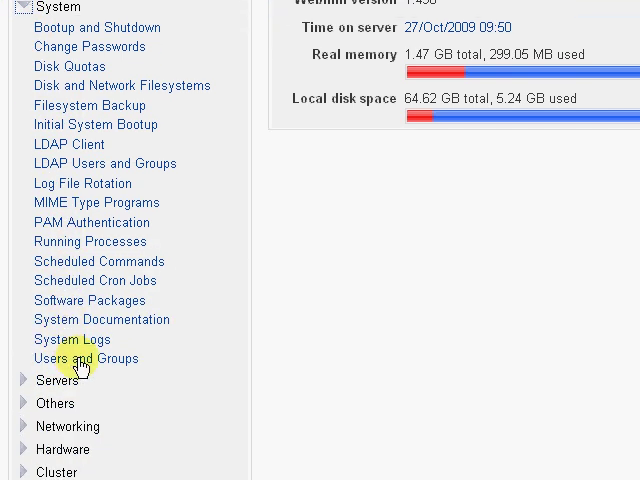
{"action": "left_click", "coordinate": [86, 358]}
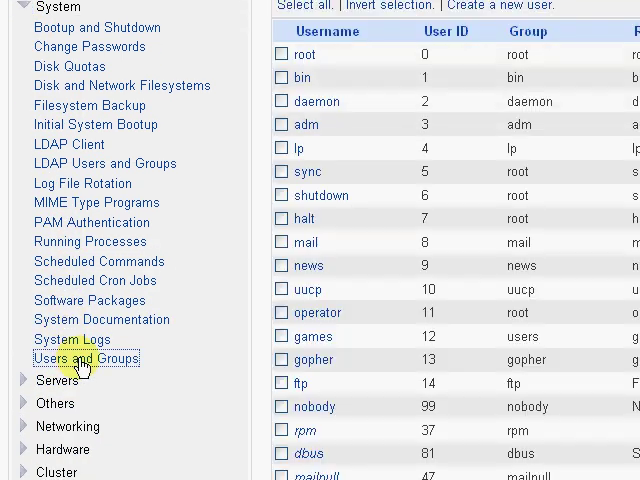
{"action": "scroll", "scroll_direction": "down", "scroll_amount": 3}
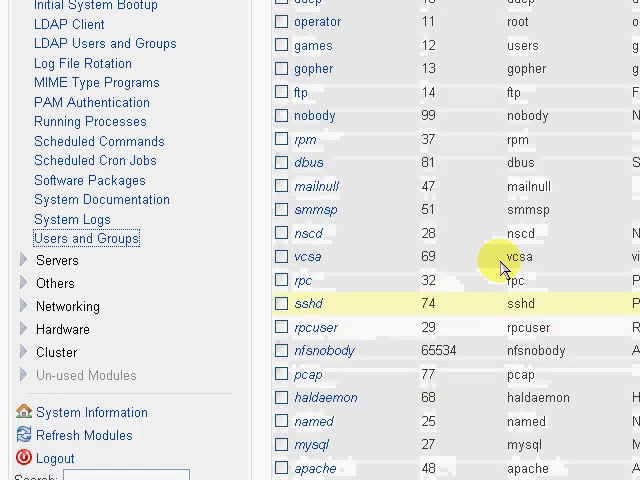
{"action": "scroll", "scroll_direction": "down", "scroll_amount": 3}
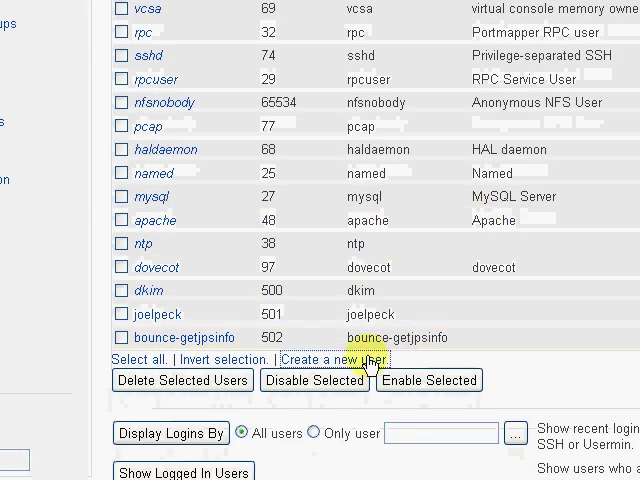
{"action": "left_click", "coordinate": [334, 360]}
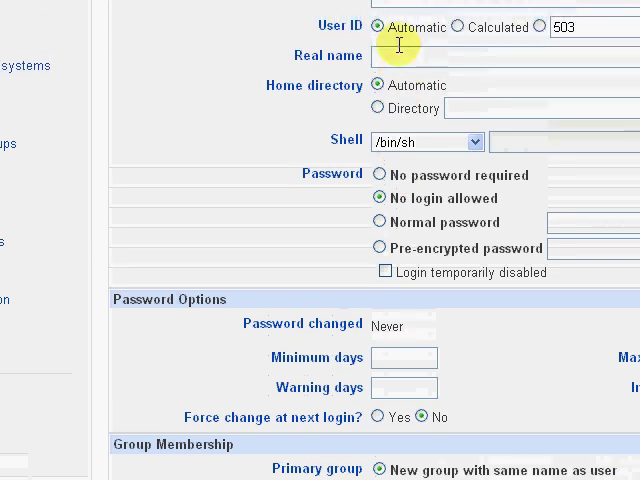
{"action": "scroll", "scroll_direction": "up", "scroll_amount": 3}
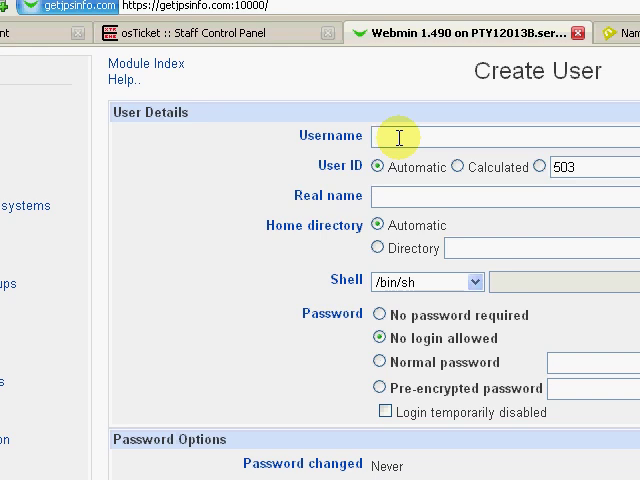
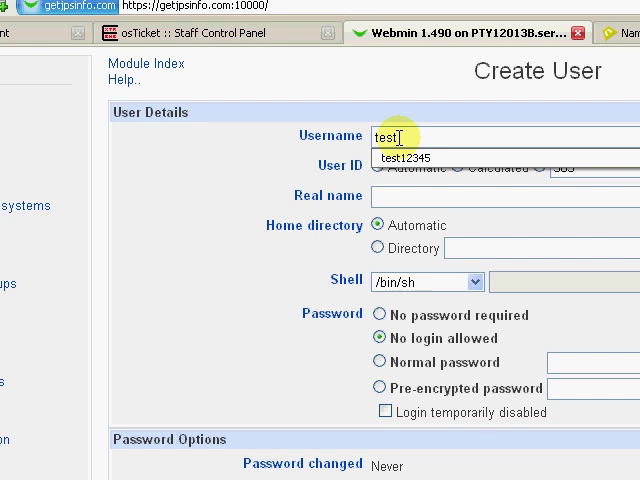
{"action": "left_click", "coordinate": [408, 156]}
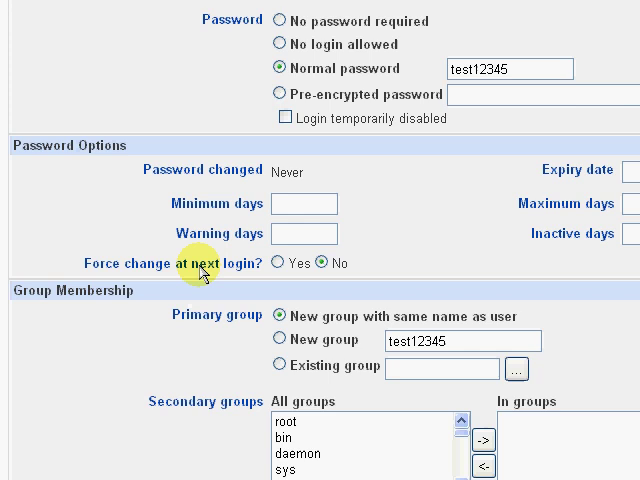
{"action": "scroll", "scroll_direction": "down", "scroll_amount": 3}
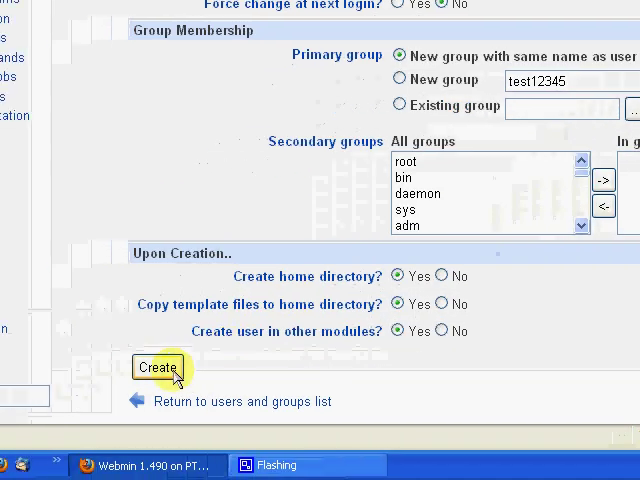
{"action": "left_click", "coordinate": [156, 368]}
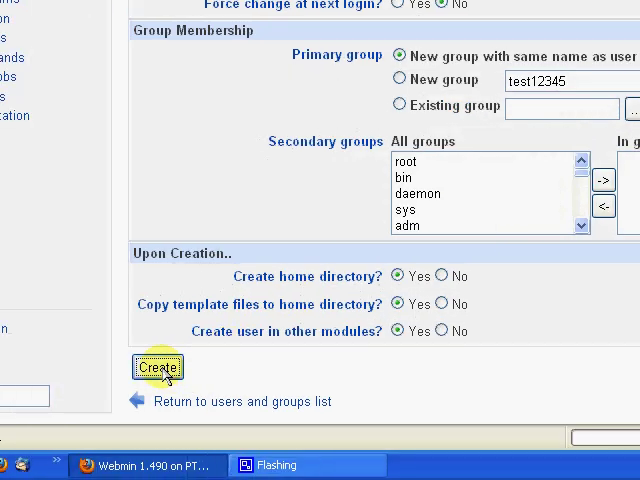
{"action": "mouse_move", "coordinate": [172, 344]}
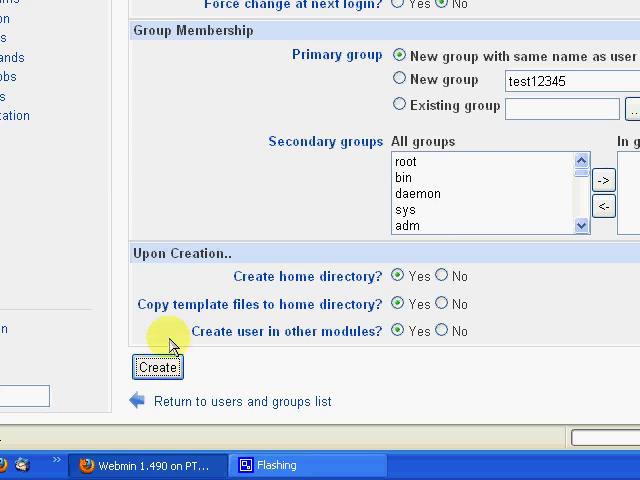
Create the test12345 user so it appears in the user list with ID 503.
{"action": "left_click", "coordinate": [156, 366]}
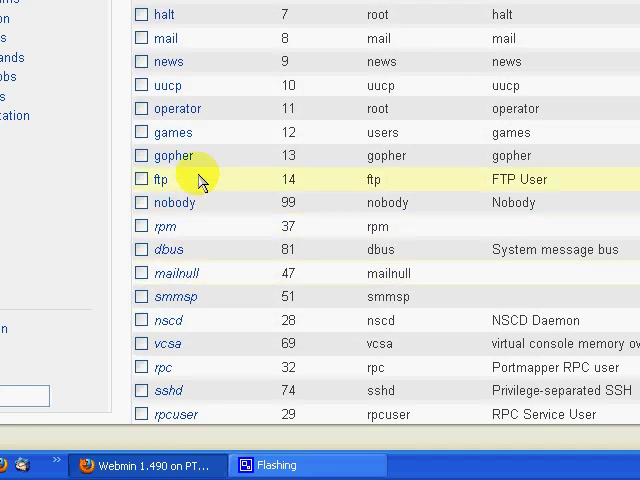
{"action": "scroll", "scroll_direction": "down", "scroll_amount": 3}
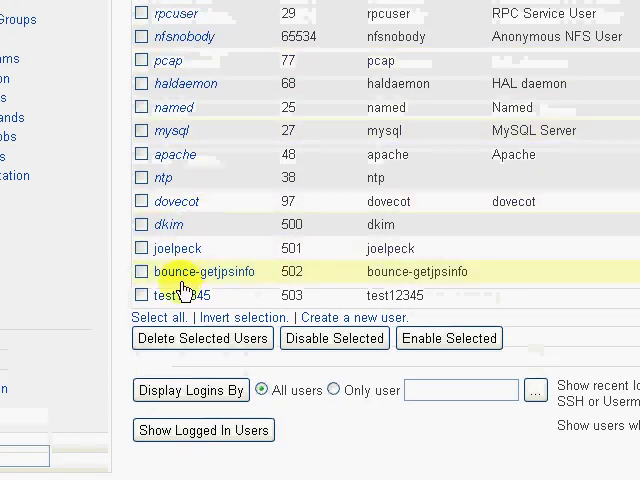
{"action": "mouse_move", "coordinate": [184, 296]}
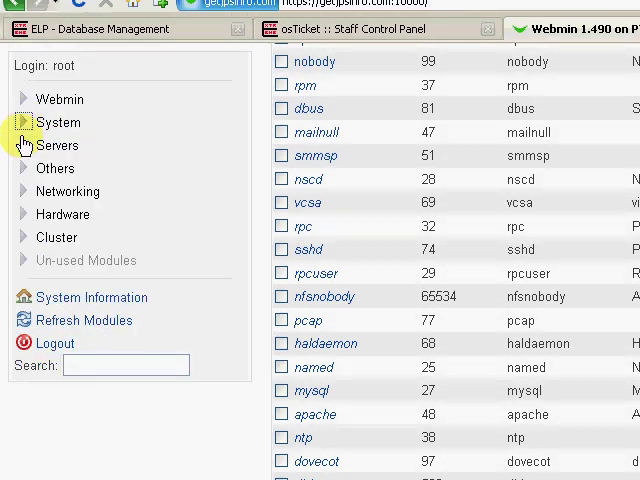
Bring up the Sendmail Mail Server module from the Servers menu.
{"action": "left_click", "coordinate": [58, 146]}
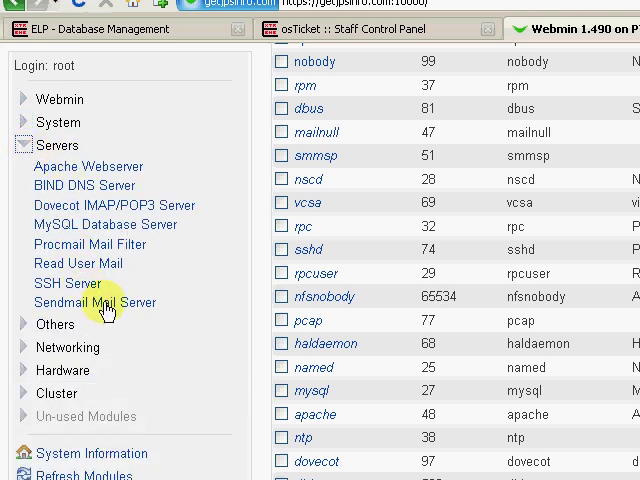
{"action": "left_click", "coordinate": [94, 302]}
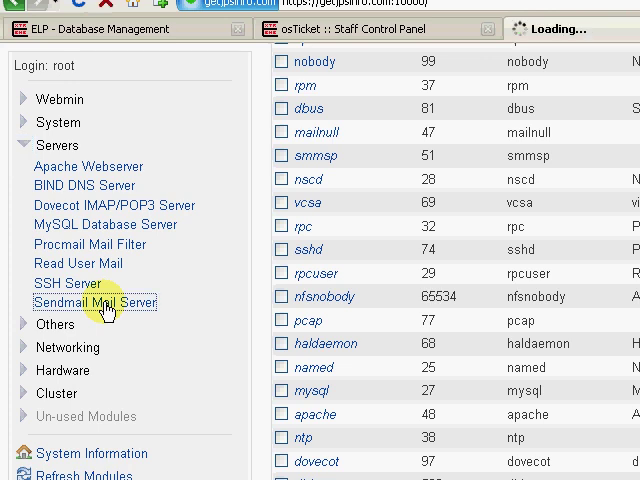
{"action": "left_click", "coordinate": [94, 302]}
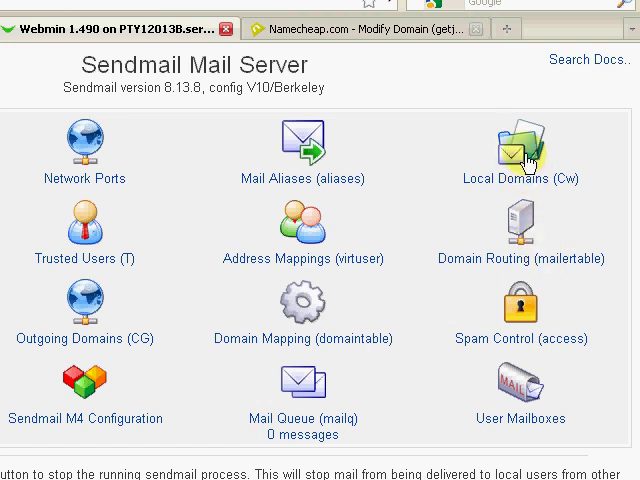
Add test12345.com to sendmail's Local Domains (Cw) list and save it.
{"action": "left_click", "coordinate": [520, 144]}
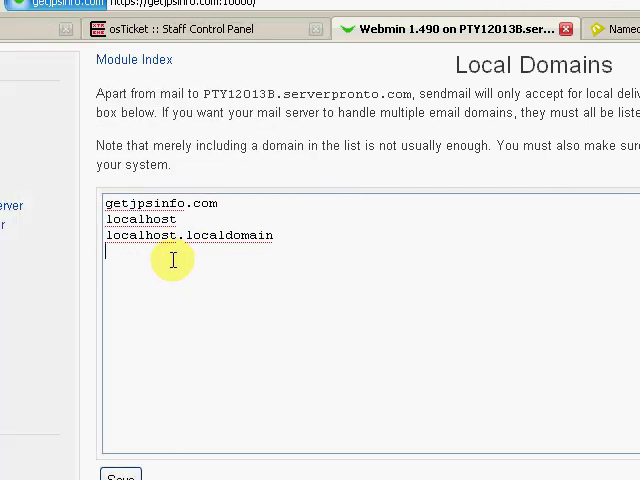
{"action": "type", "text": "test12345.c"}
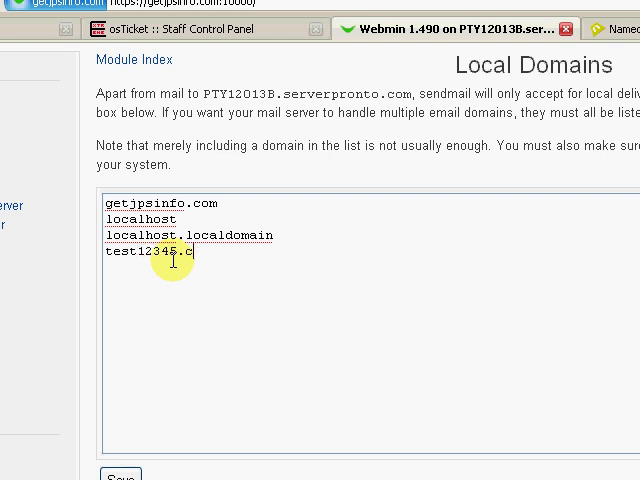
{"action": "type", "text": "om"}
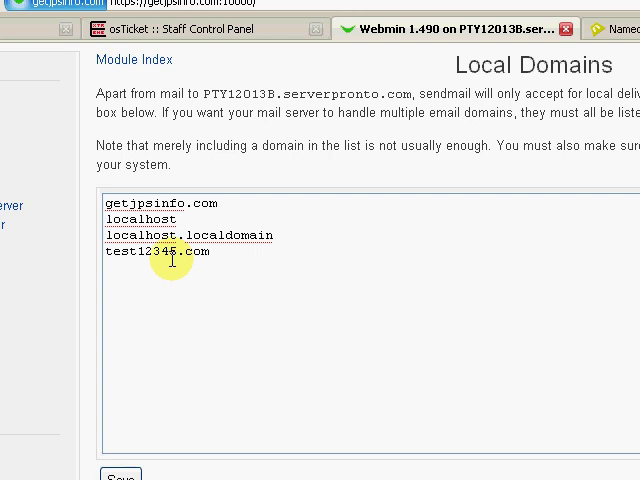
{"action": "scroll", "scroll_direction": "down", "scroll_amount": 3}
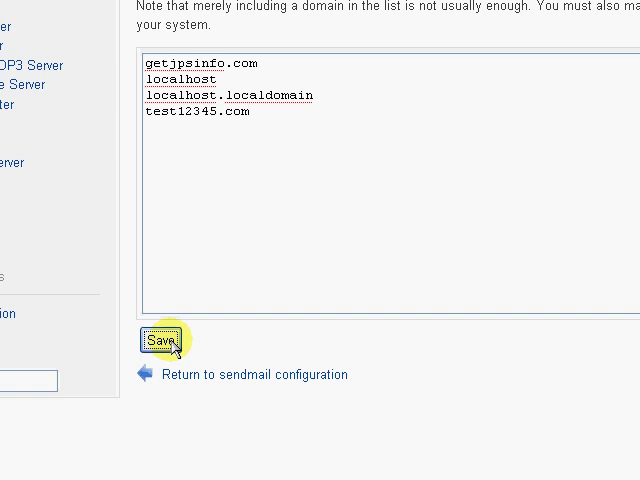
{"action": "left_click", "coordinate": [164, 340]}
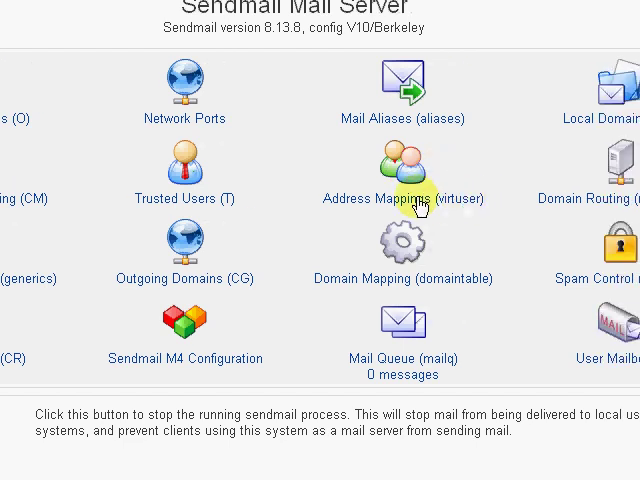
{"action": "left_click", "coordinate": [402, 164]}
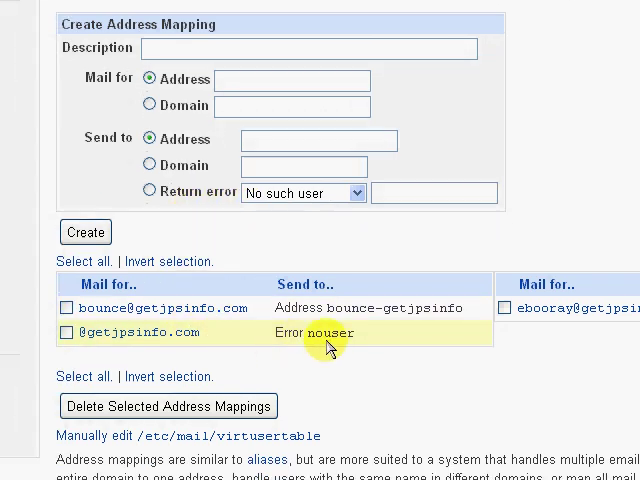
{"action": "scroll", "scroll_direction": "down", "scroll_amount": 3}
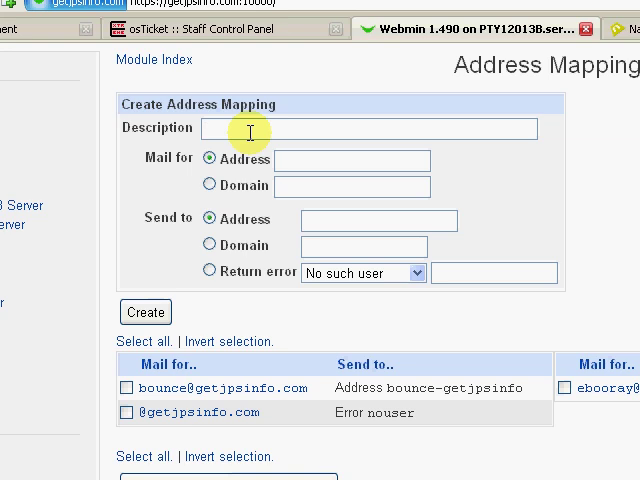
{"action": "mouse_move", "coordinate": [296, 158]}
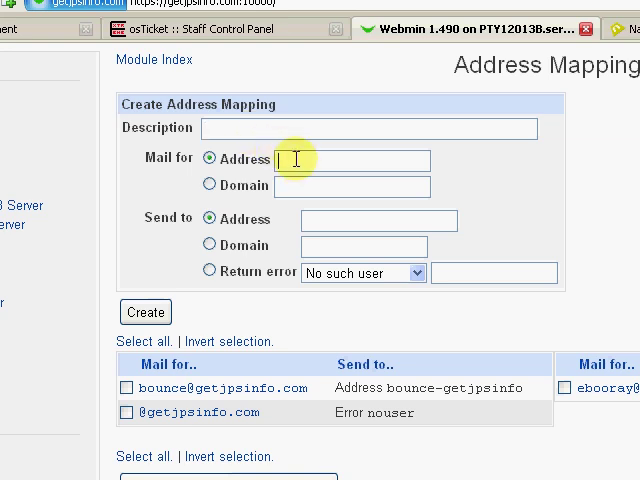
{"action": "type", "text": "sales@"}
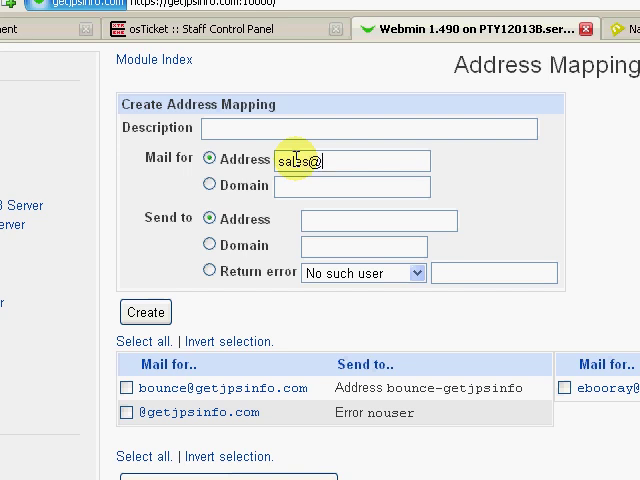
{"action": "type", "text": "test12345"}
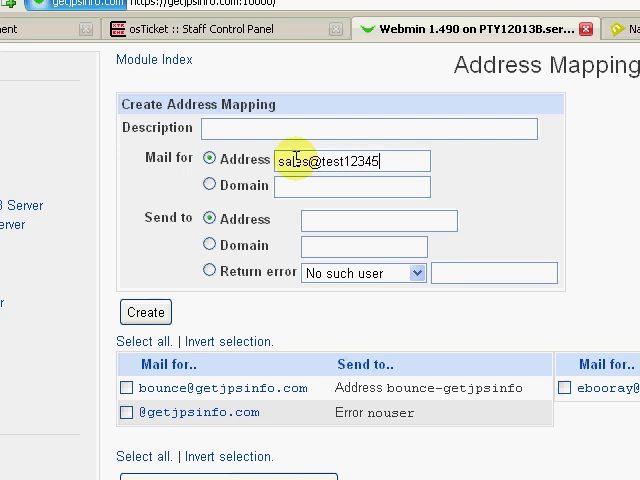
{"action": "type", "text": ".com"}
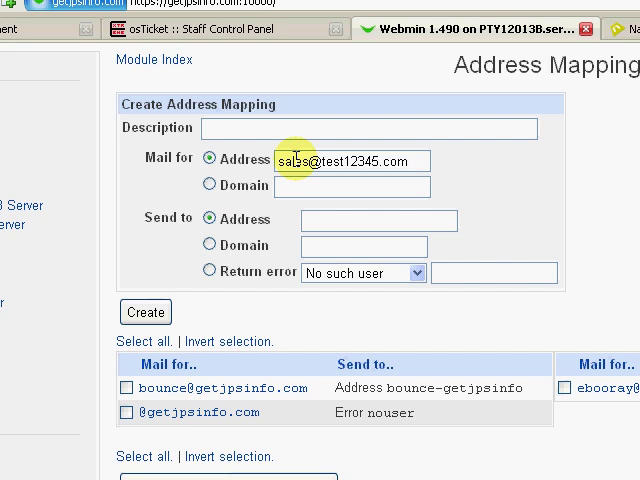
{"action": "type", "text": "t"}
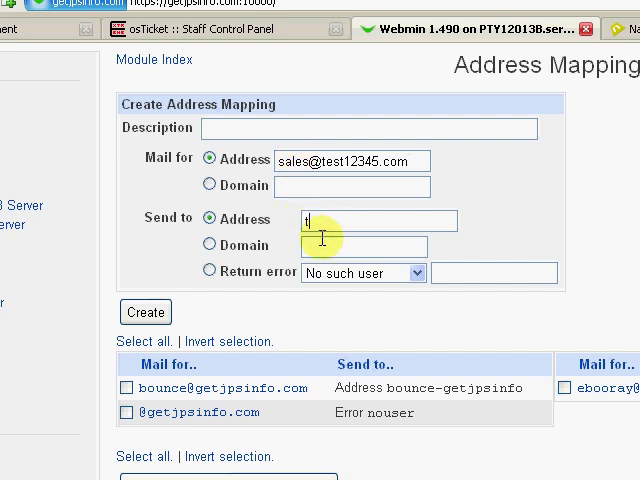
{"action": "type", "text": "est12345.com"}
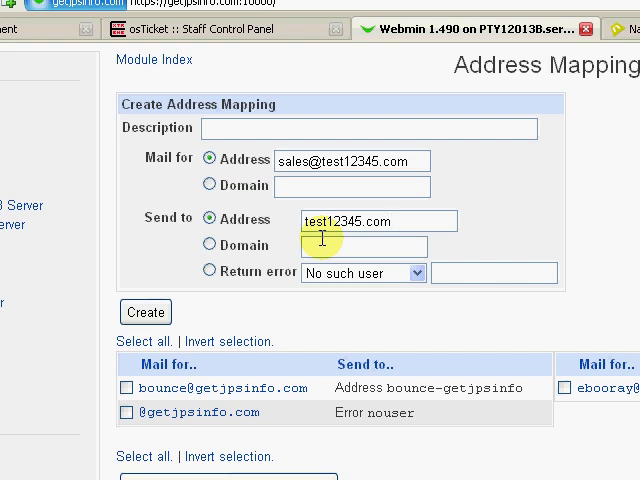
{"action": "left_click", "coordinate": [144, 312]}
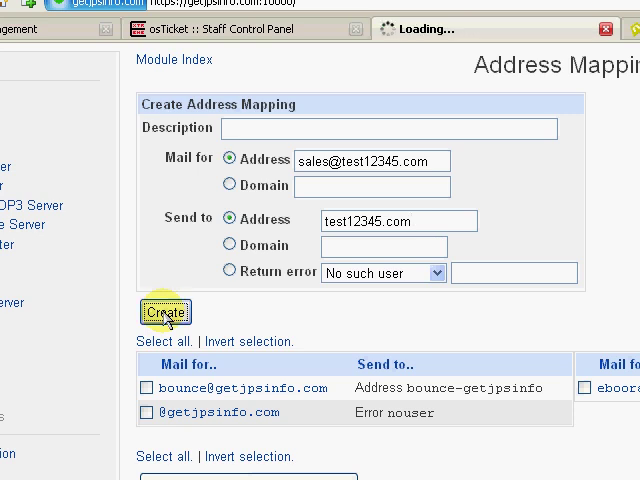
{"action": "left_click", "coordinate": [164, 312]}
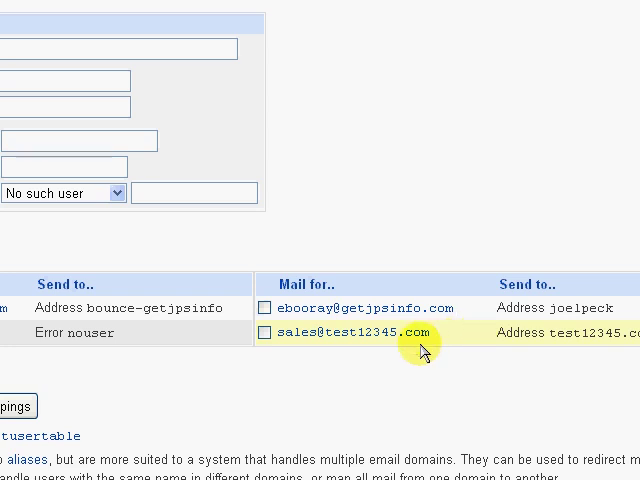
{"action": "mouse_move", "coordinate": [210, 278]}
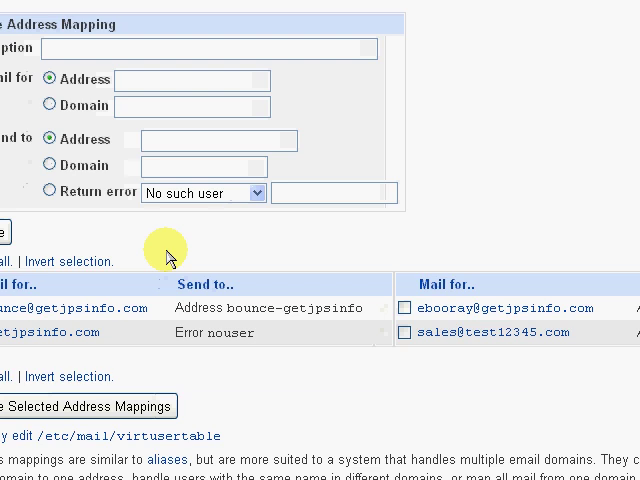
{"action": "mouse_move", "coordinate": [430, 332]}
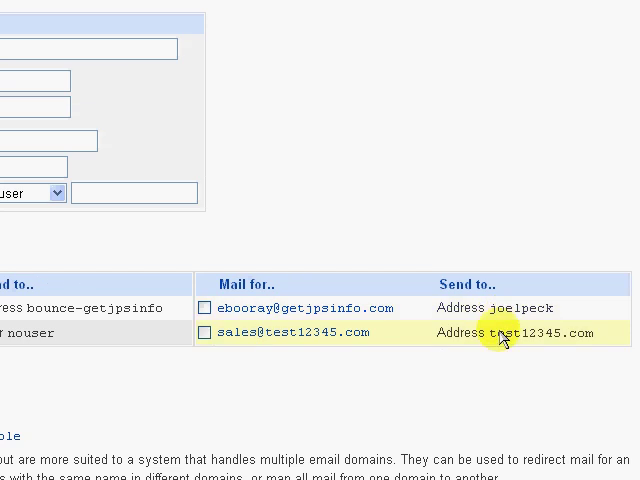
{"action": "mouse_move", "coordinate": [370, 336]}
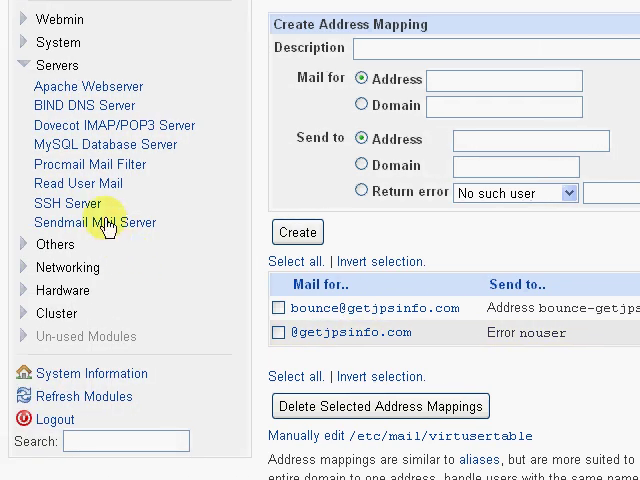
{"action": "mouse_move", "coordinate": [92, 196]}
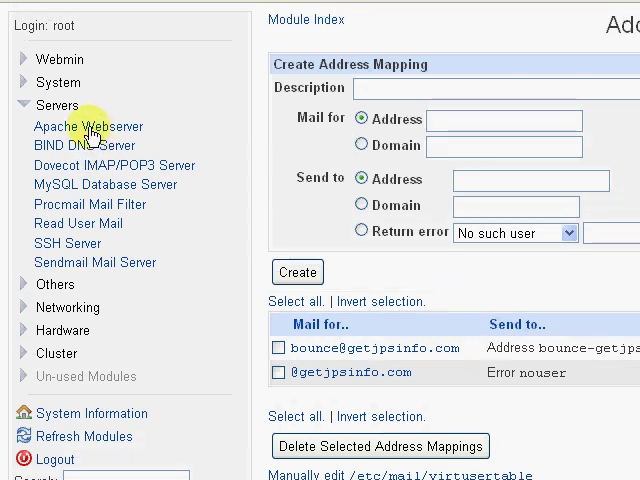
Bring up the Apache Webserver module showing existing virtual hosts and document roots.
{"action": "left_click", "coordinate": [90, 126]}
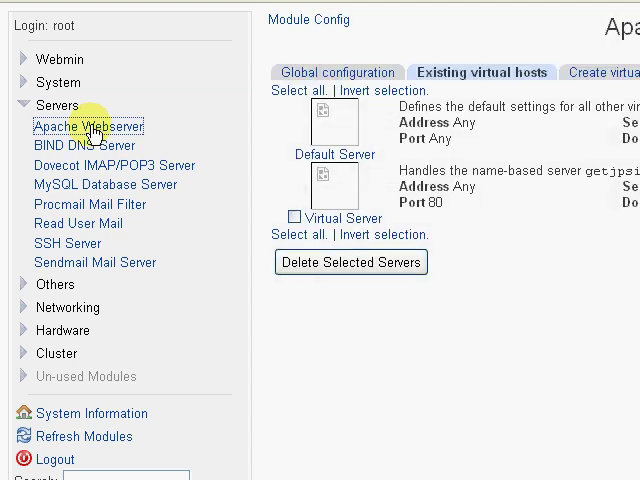
{"action": "left_click", "coordinate": [88, 126]}
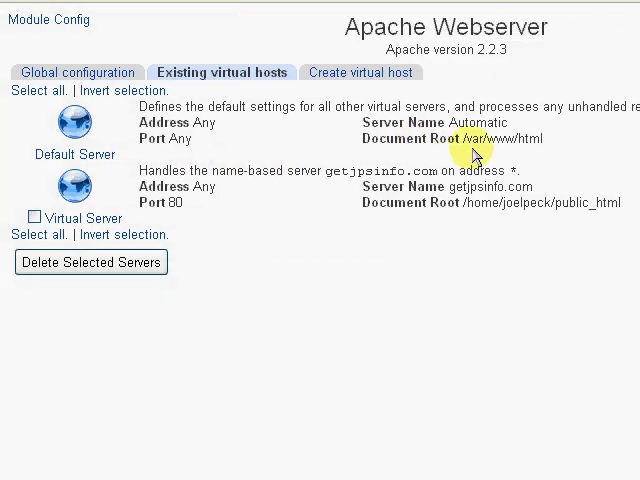
{"action": "mouse_move", "coordinate": [436, 160]}
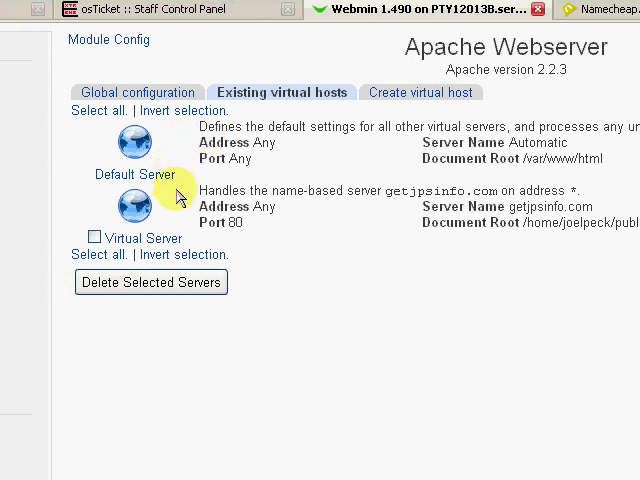
{"action": "mouse_move", "coordinate": [404, 208]}
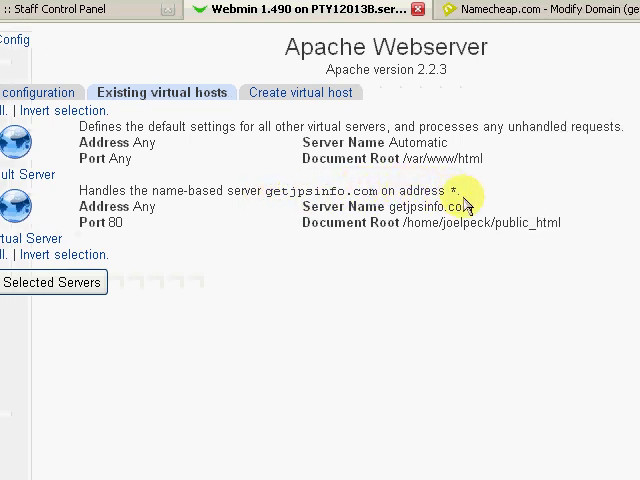
{"action": "mouse_move", "coordinate": [204, 216]}
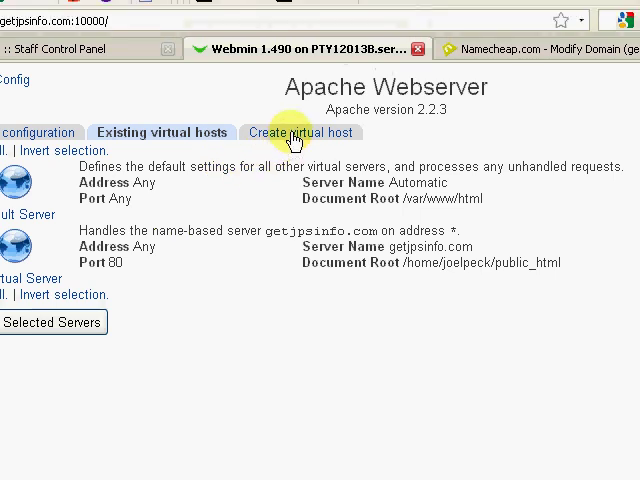
Show the blank Create a New Virtual Server form in the Apache module.
{"action": "left_click", "coordinate": [296, 132]}
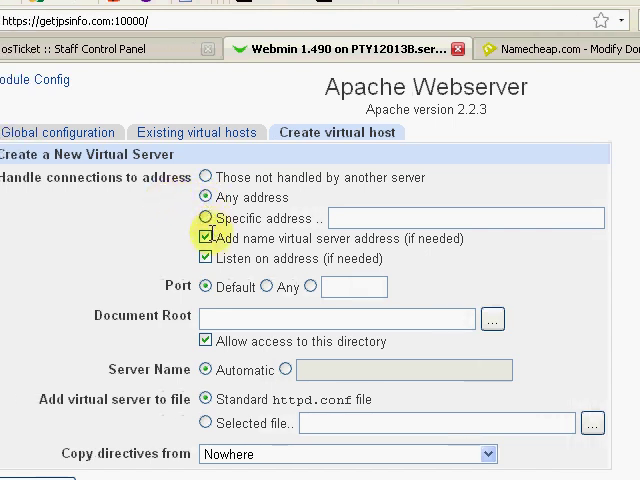
{"action": "mouse_move", "coordinate": [270, 250]}
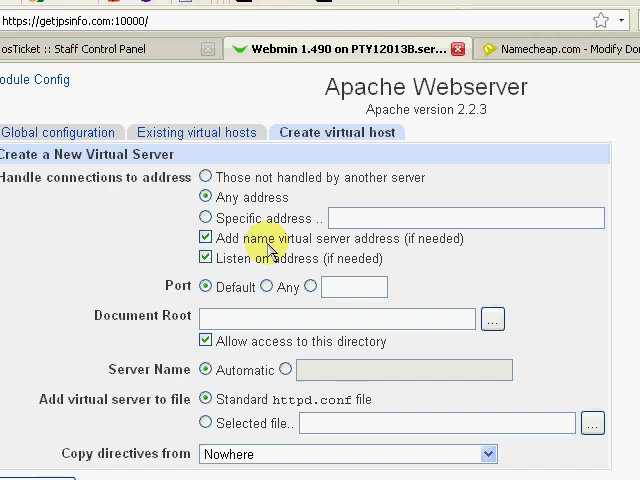
{"action": "mouse_move", "coordinate": [212, 290]}
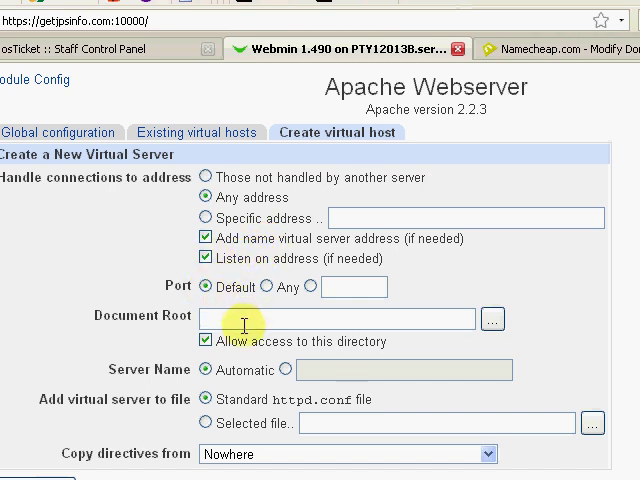
{"action": "mouse_move", "coordinate": [380, 318]}
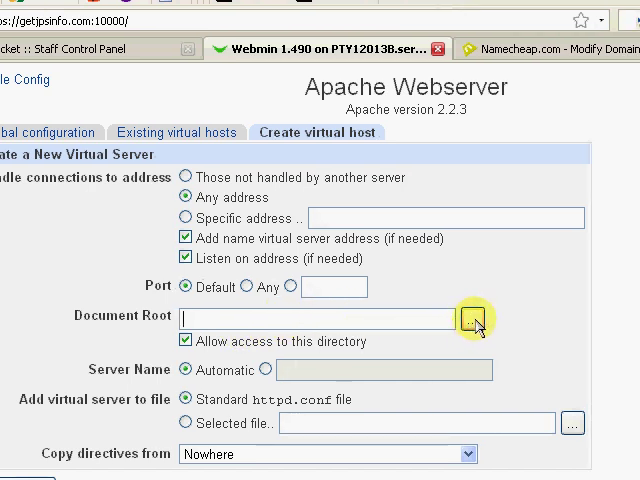
Browse the document root chooser to /home/test12345/public_html.
{"action": "left_click", "coordinate": [476, 320]}
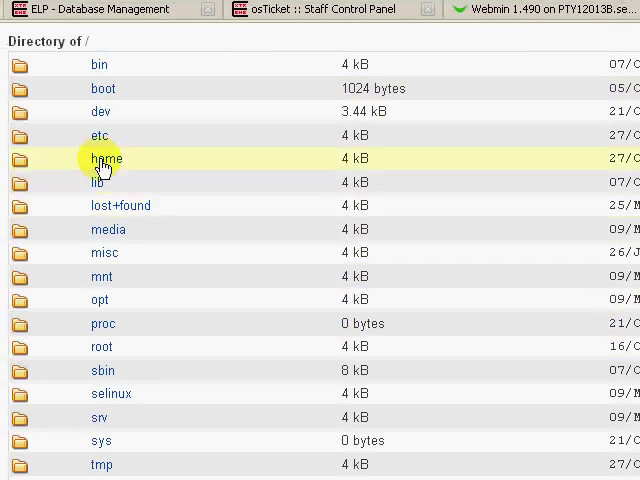
{"action": "mouse_move", "coordinate": [104, 160]}
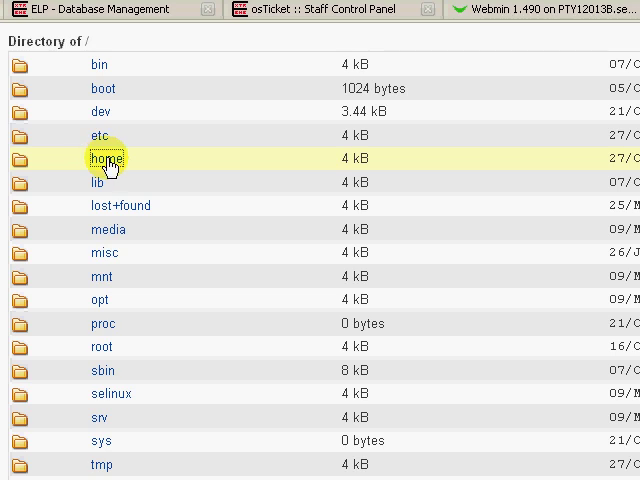
{"action": "left_click", "coordinate": [92, 160]}
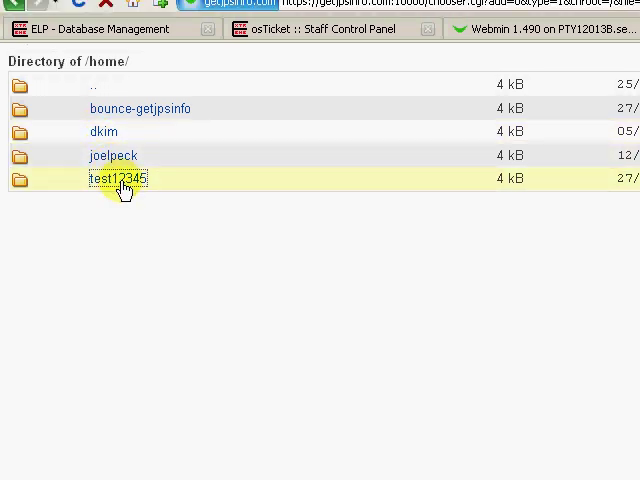
{"action": "left_click", "coordinate": [124, 178]}
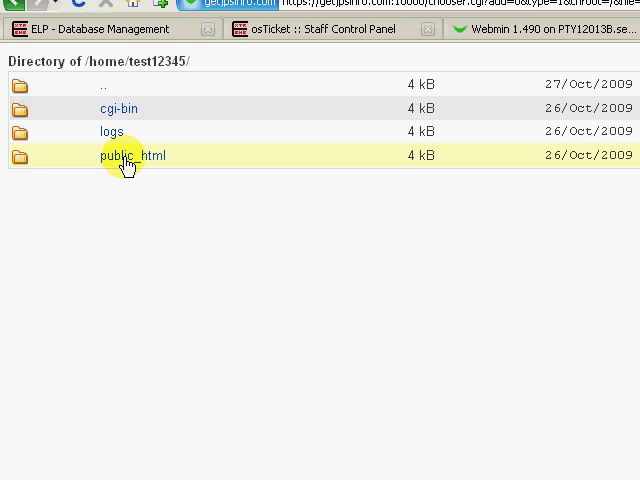
{"action": "left_click", "coordinate": [128, 156]}
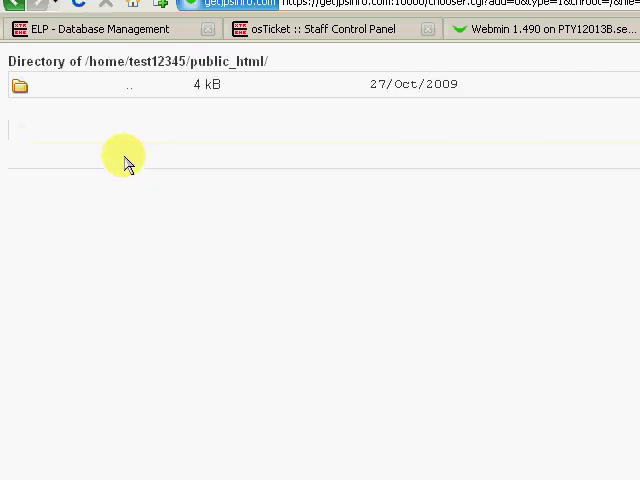
{"action": "mouse_move", "coordinate": [152, 178]}
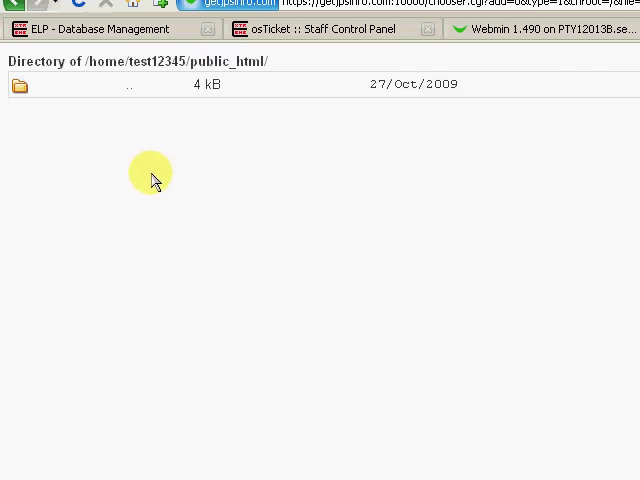
{"action": "mouse_move", "coordinate": [264, 216]}
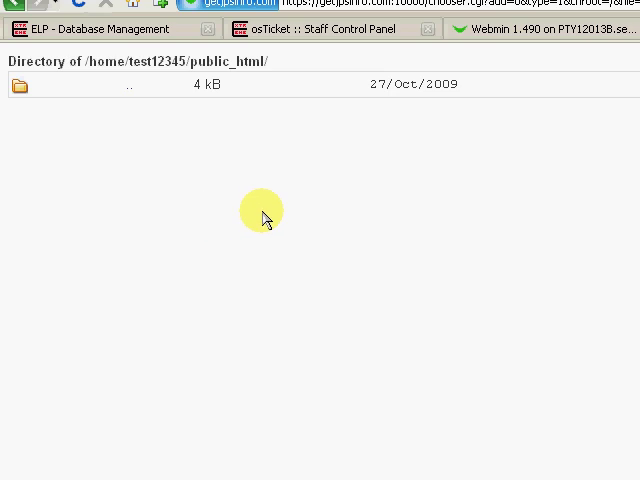
{"action": "mouse_move", "coordinate": [258, 344]}
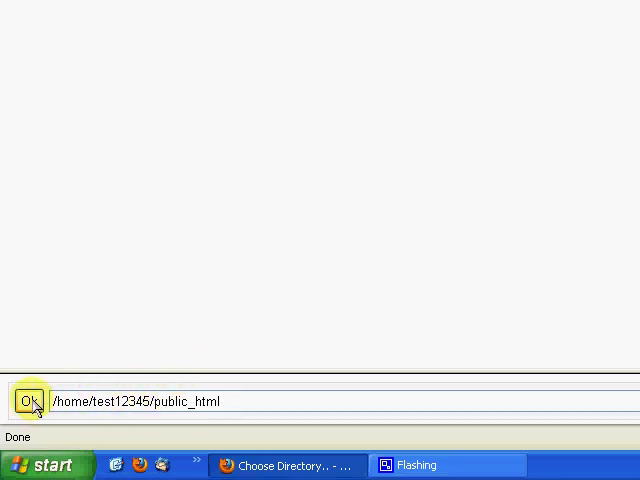
Accept /home/test12345/public_html as document root, name the server test12345.com, and create the virtual host.
{"action": "left_click", "coordinate": [28, 400]}
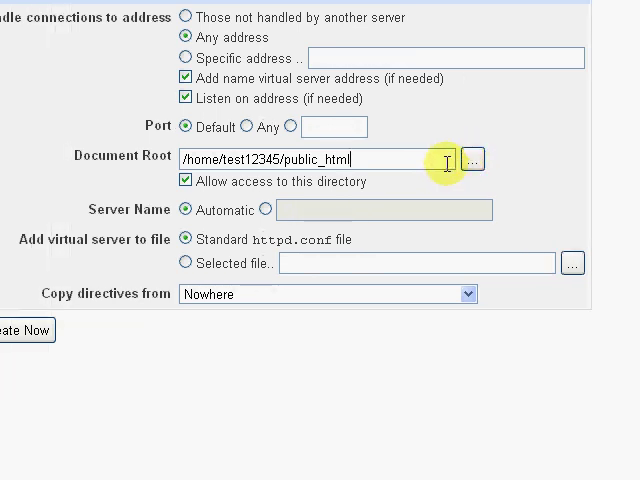
{"action": "mouse_move", "coordinate": [420, 156]}
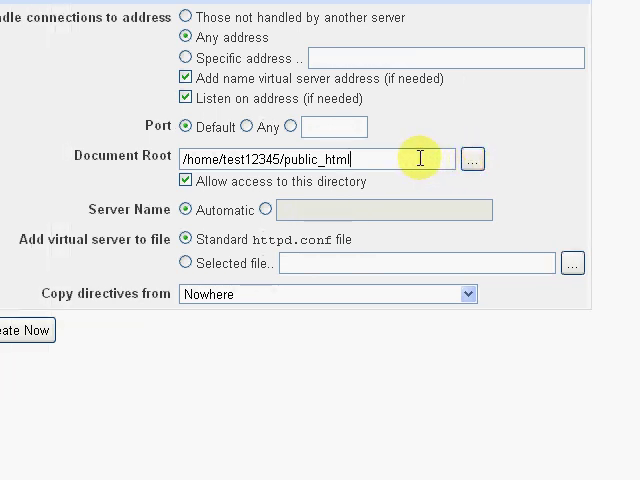
{"action": "mouse_move", "coordinate": [344, 196]}
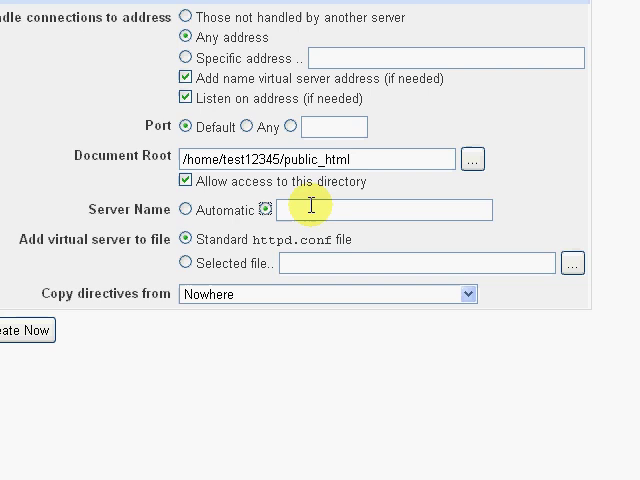
{"action": "type", "text": "test12345.com"}
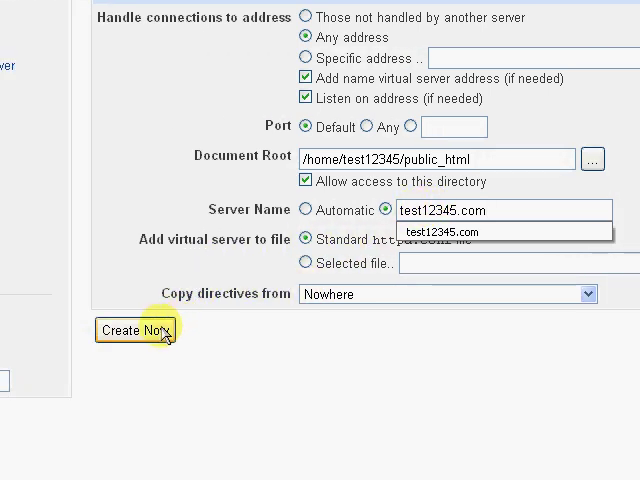
{"action": "left_click", "coordinate": [136, 330]}
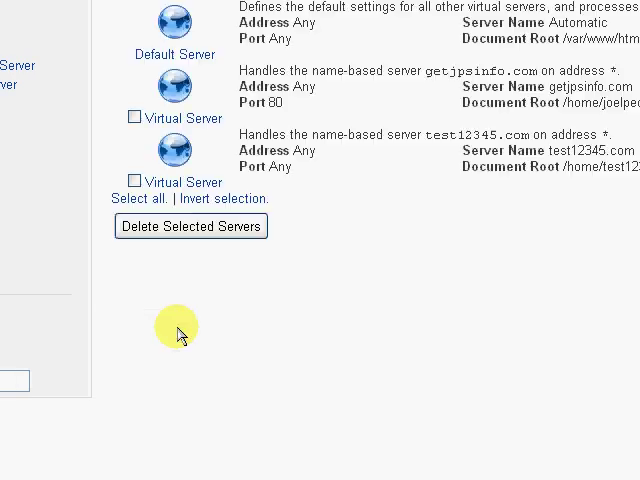
{"action": "mouse_move", "coordinate": [184, 332]}
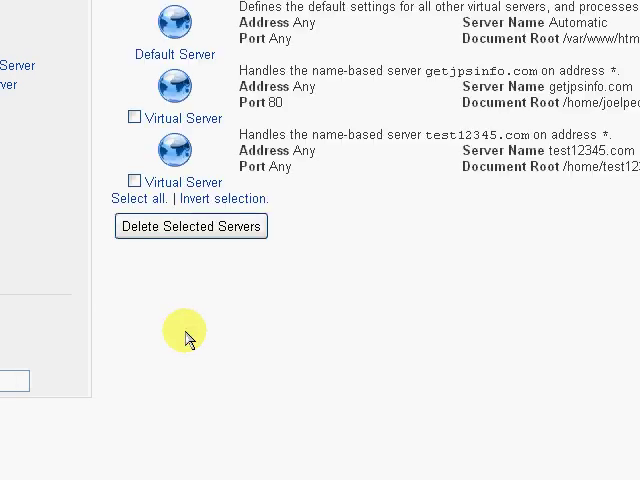
Apply the Apache changes so the test12345.com virtual host goes live.
{"action": "scroll", "scroll_direction": "up", "scroll_amount": 3}
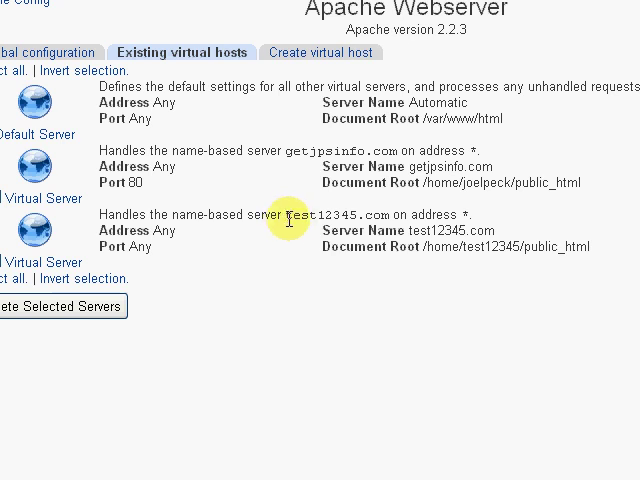
{"action": "mouse_move", "coordinate": [424, 244]}
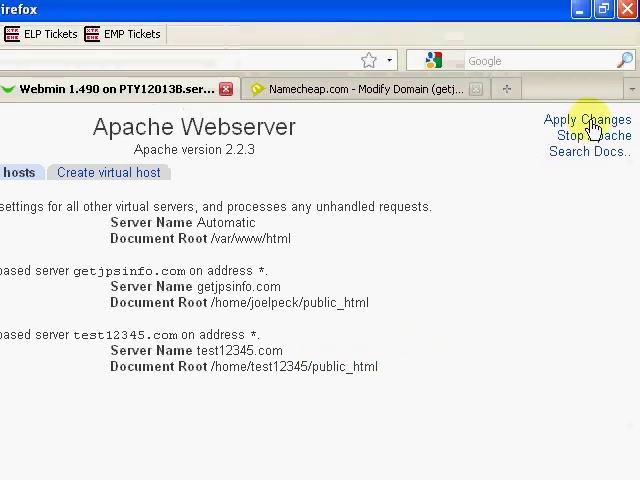
{"action": "left_click", "coordinate": [588, 120]}
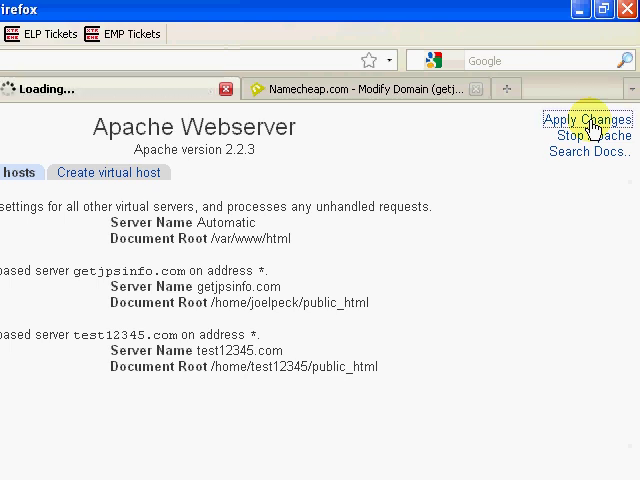